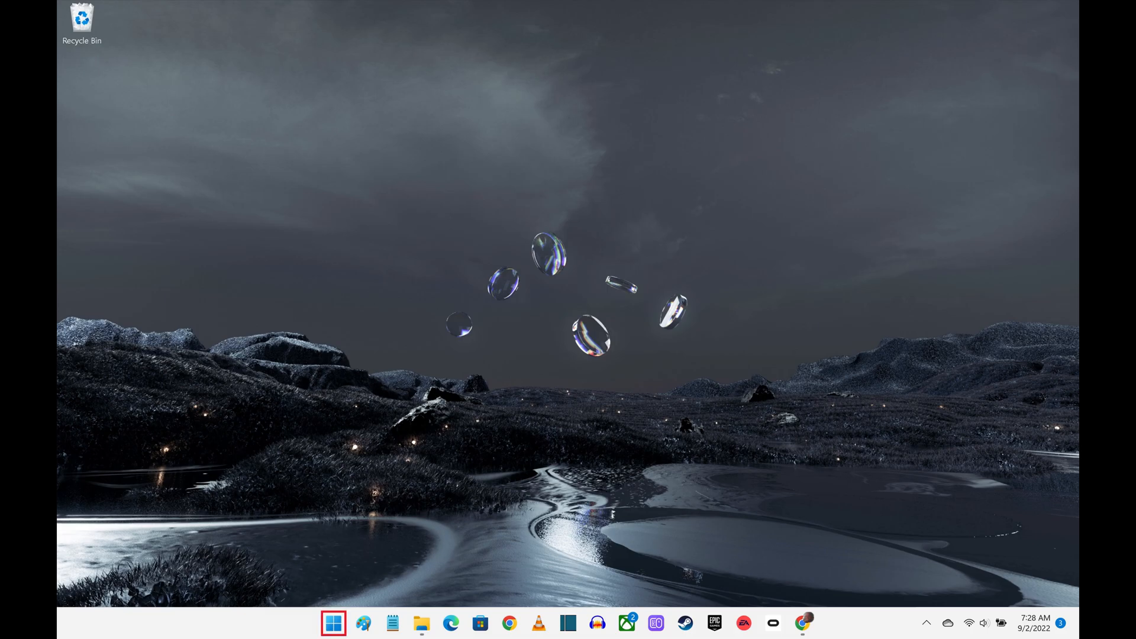
# Bring up the Start menu from the taskbar.
pyautogui.click(333, 622)
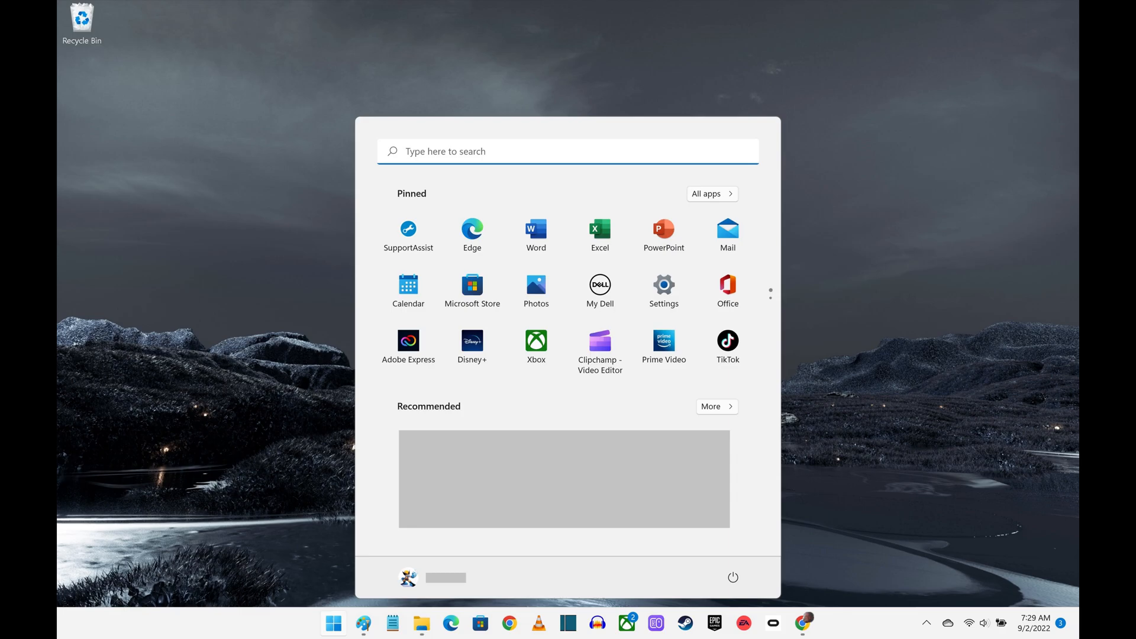
# Search the Start menu for "control panel" so Control Panel shows as best match.
pyautogui.click(568, 151)
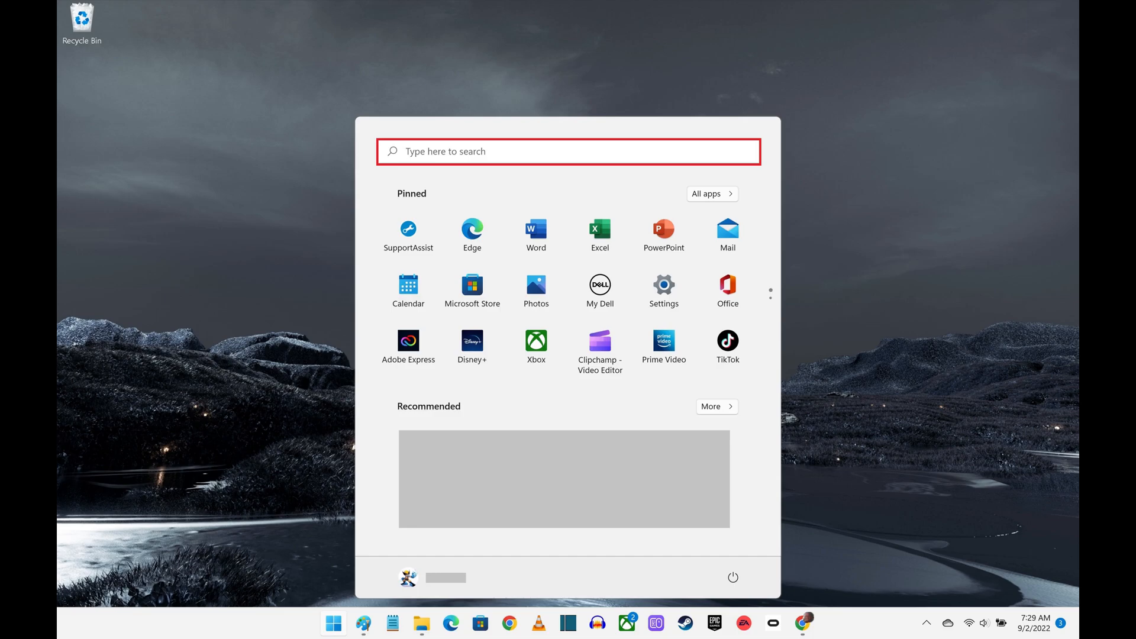
pyautogui.write('control panel')
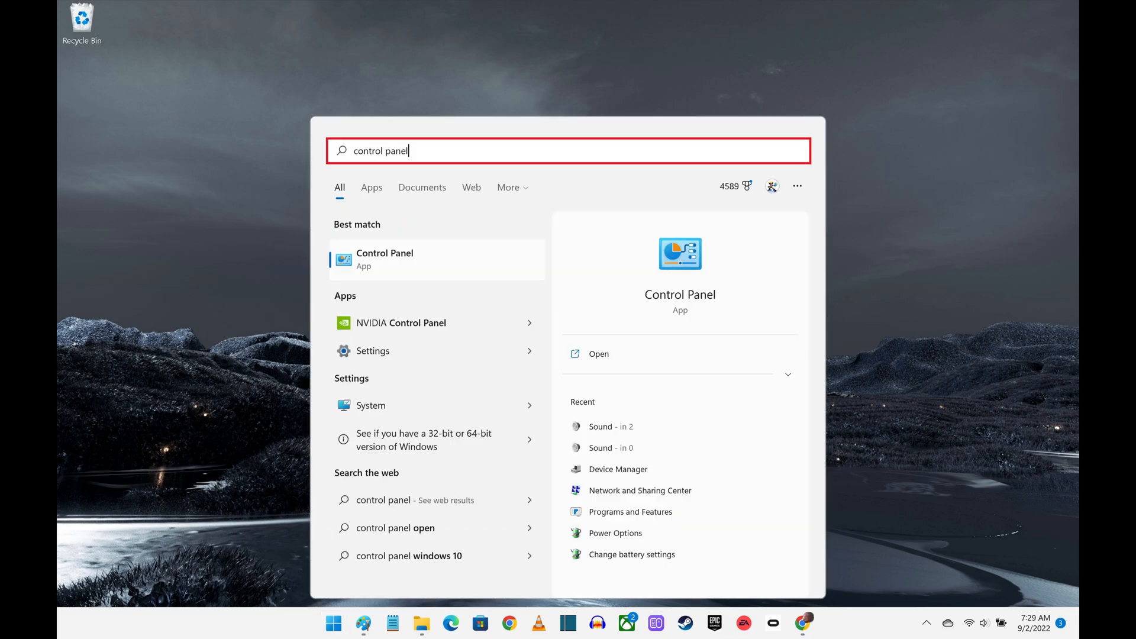